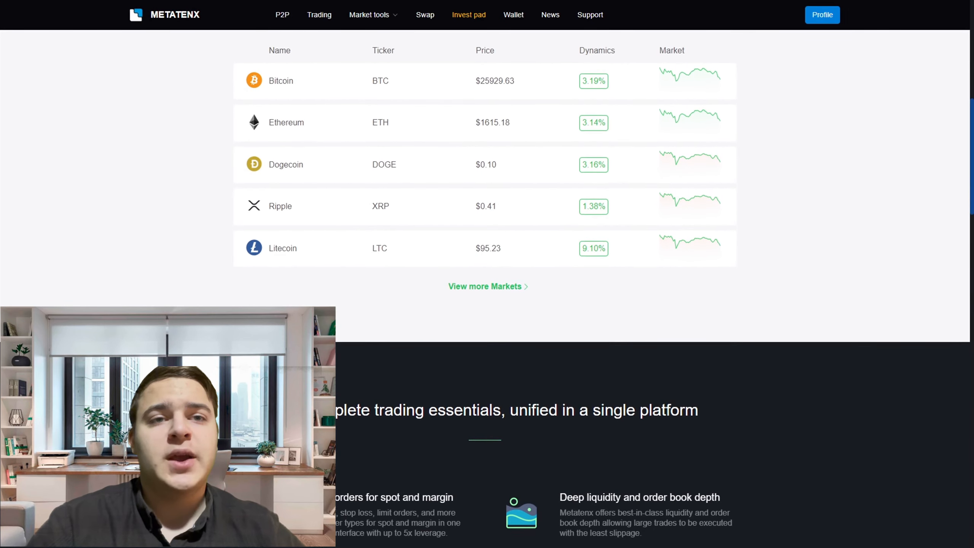
Search the Metatenx trading pairs for 'doge' to find DOGE/USDT
scroll(down, 3)
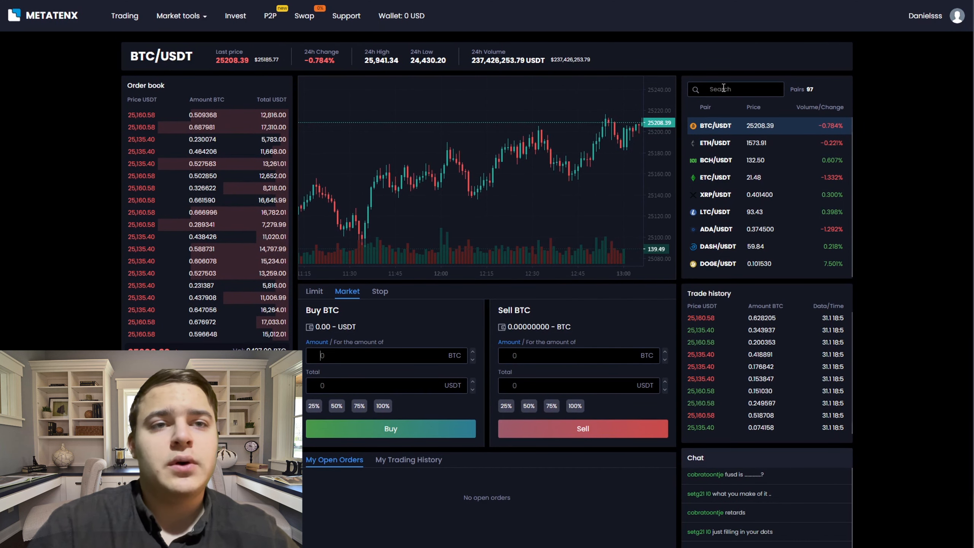
text(doge)
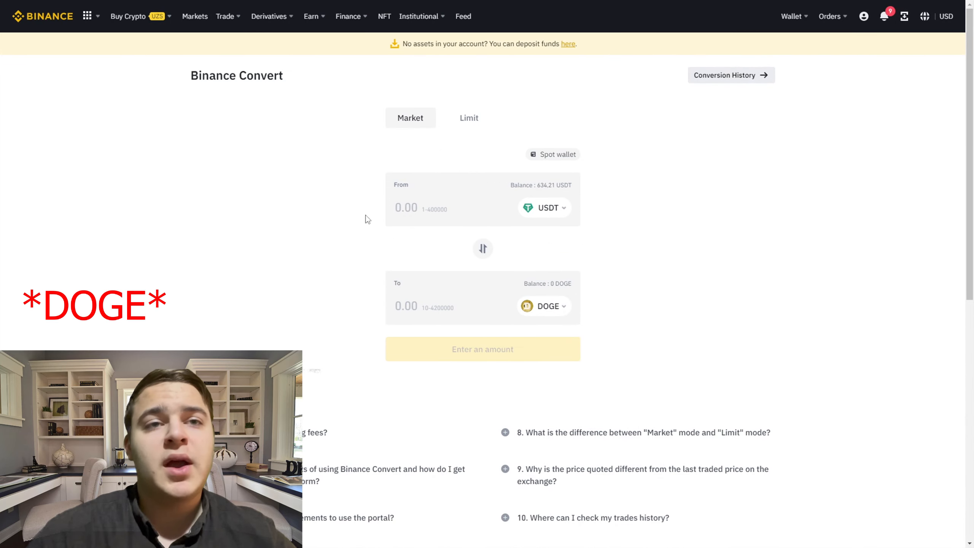
mouse_move(428, 200)
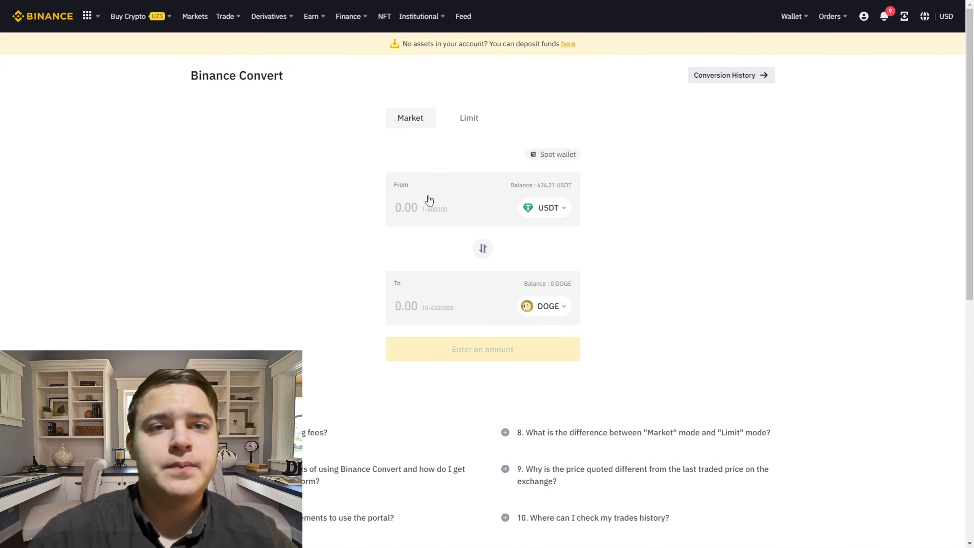
Preview a 600 USDT to DOGE conversion quote in Binance Convert
text(6)
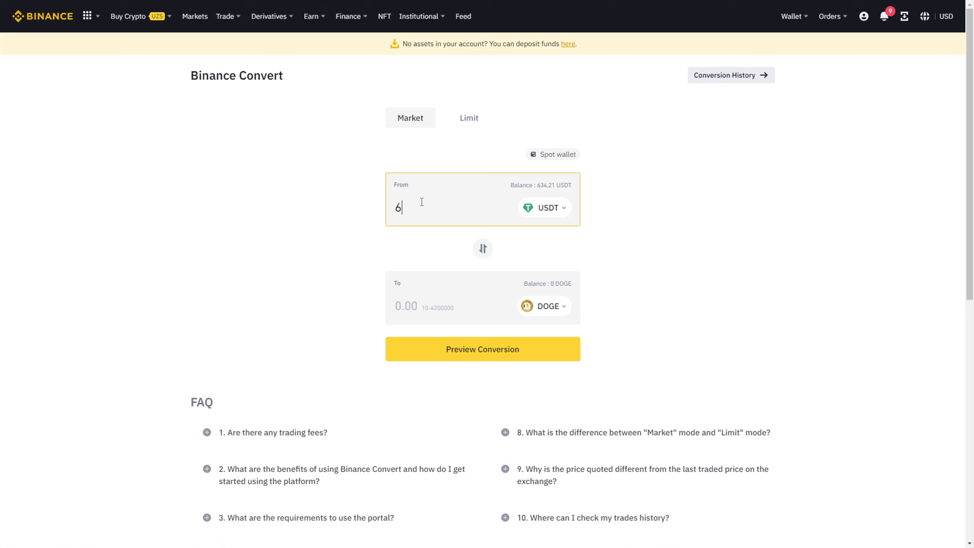
text(00)
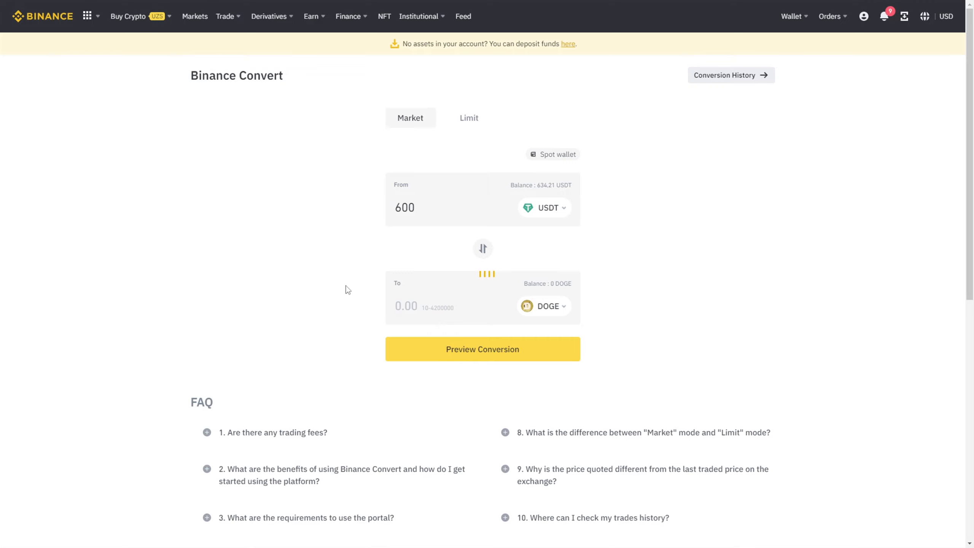
click(482, 349)
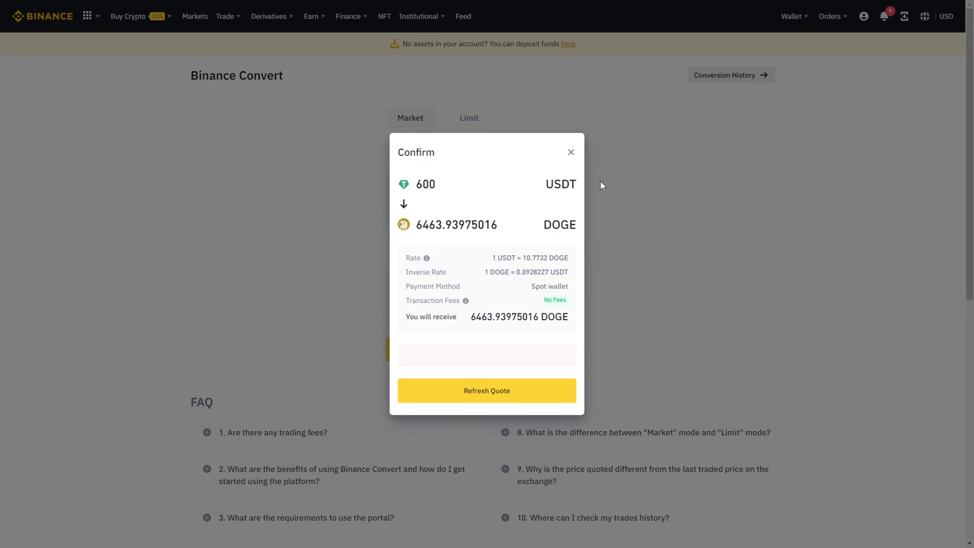
mouse_move(543, 357)
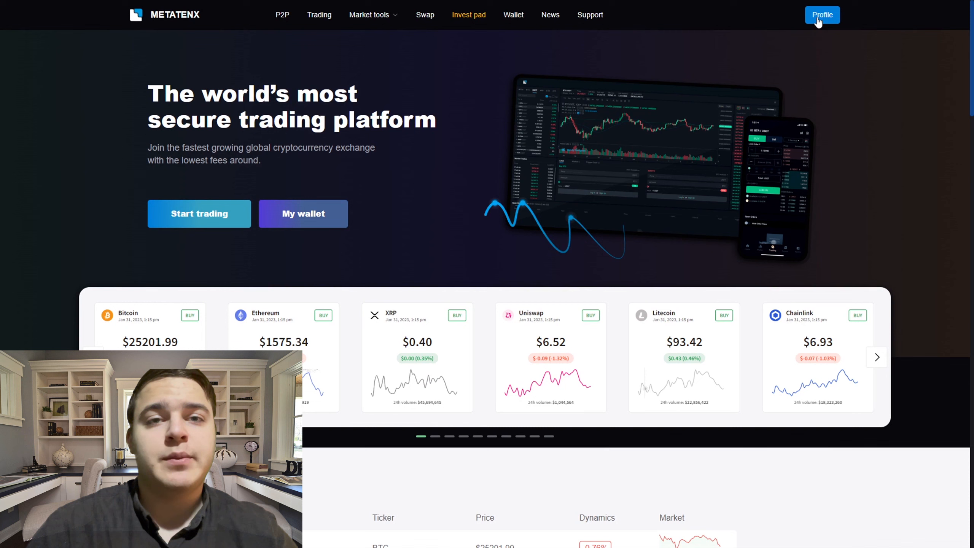
Show the Dogecoin deposit address and QR code on Metatenx's deposit page
click(821, 14)
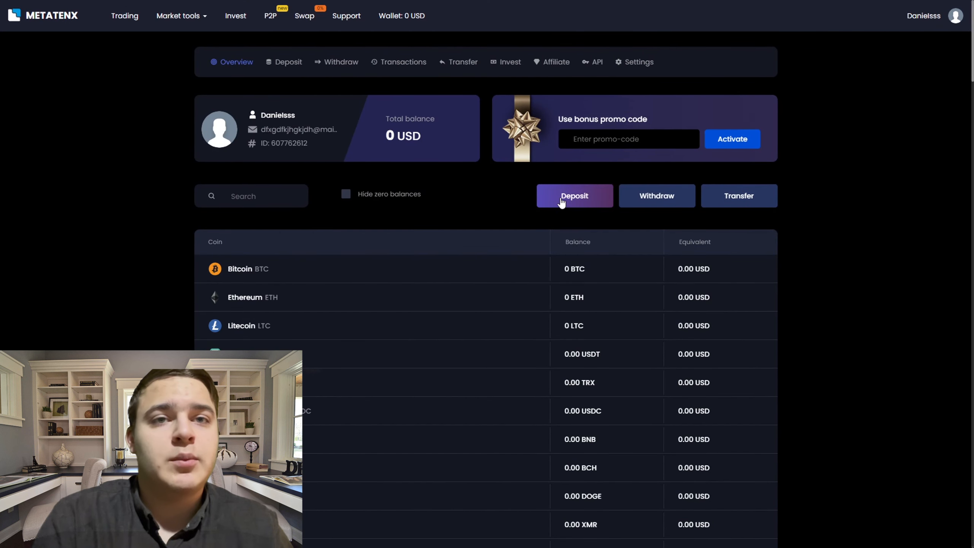
click(573, 196)
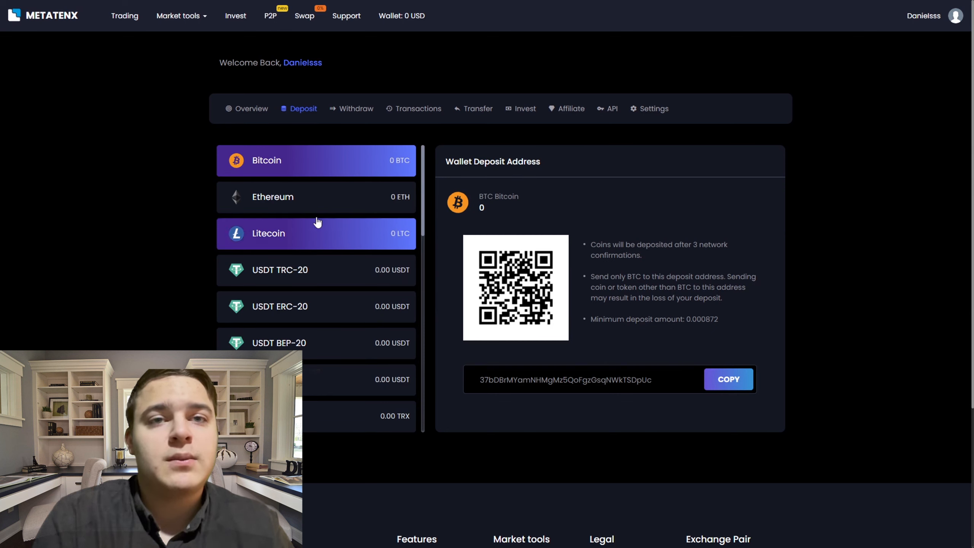
scroll(down, 3)
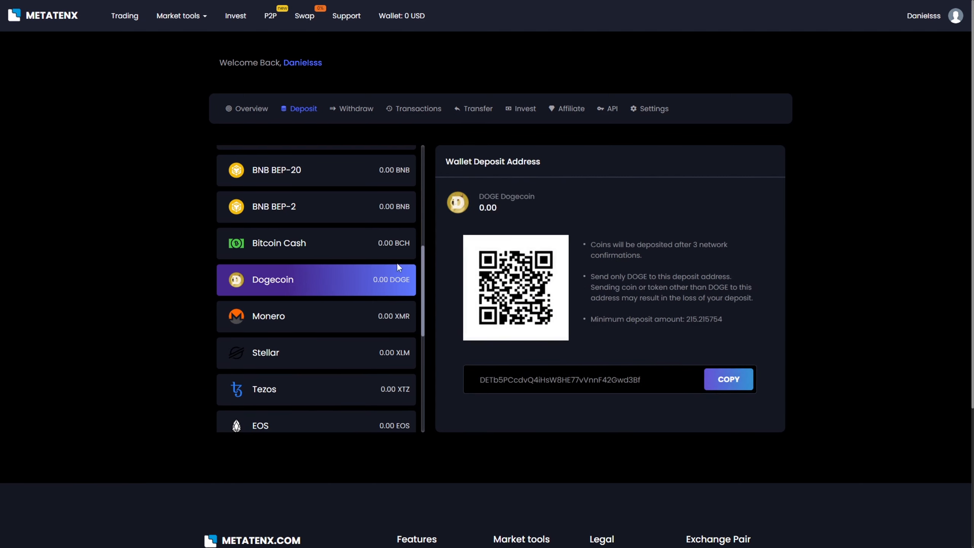
mouse_move(749, 401)
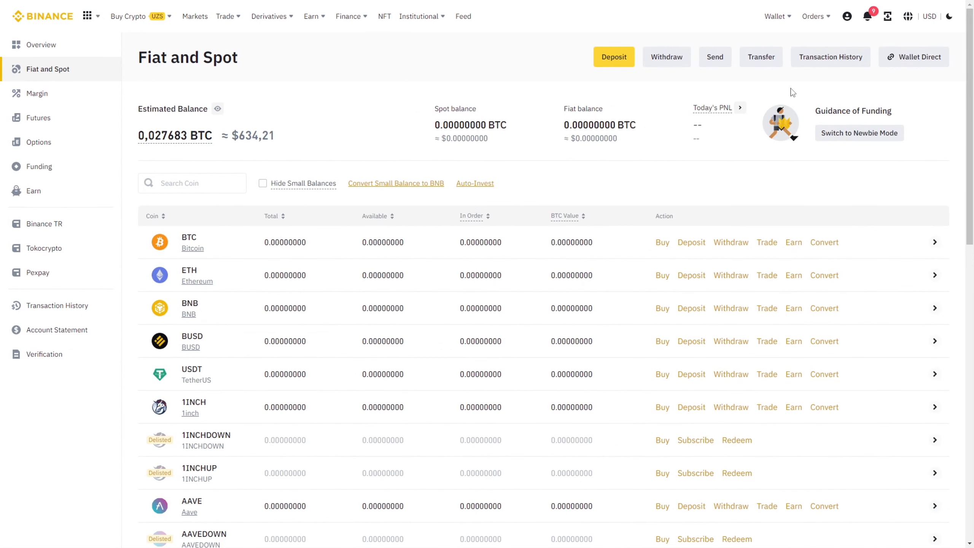
mouse_move(761, 56)
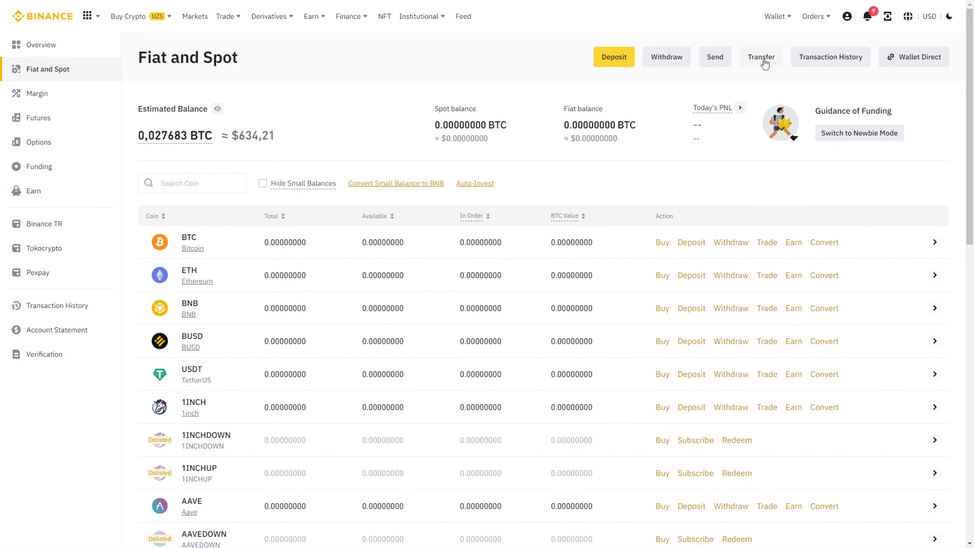
Start a Binance DOGE transfer and enter an amount of 6927
click(760, 57)
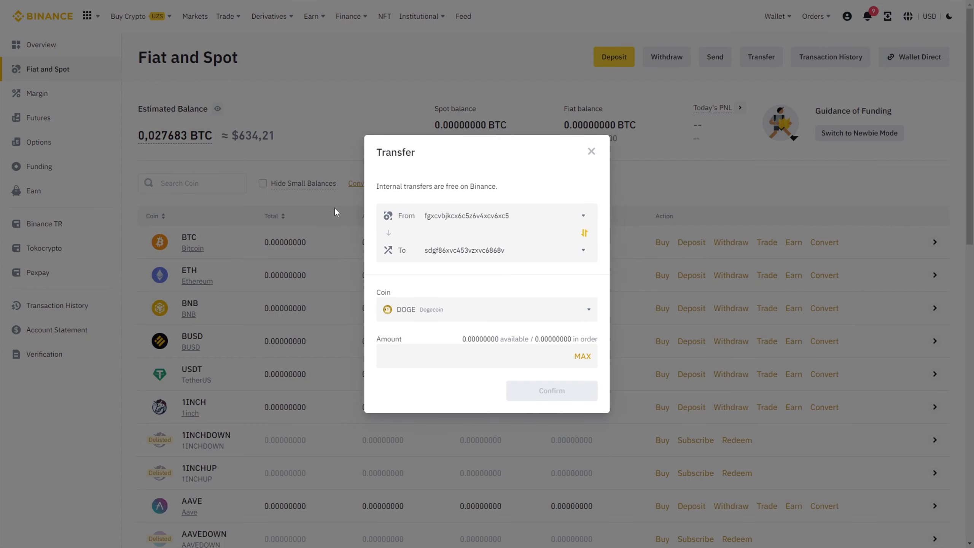
mouse_move(380, 174)
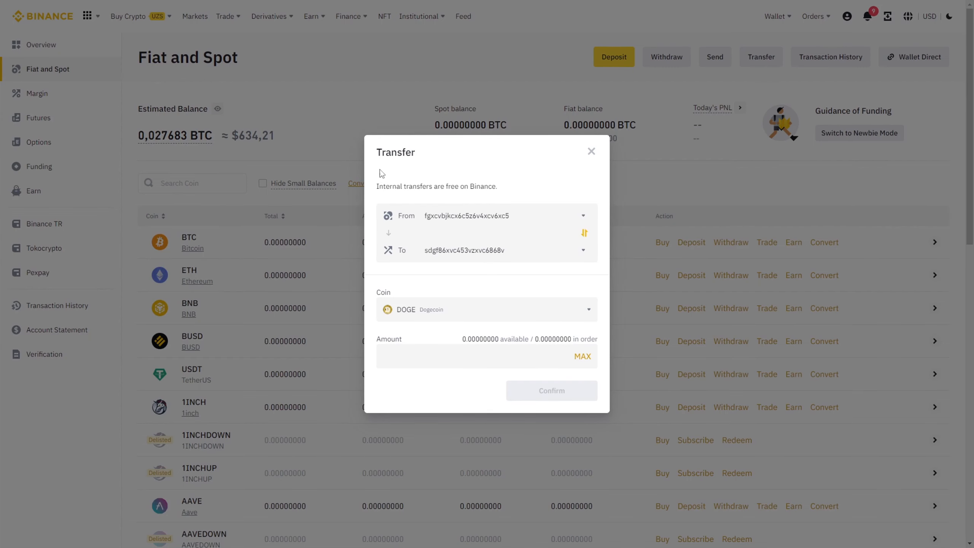
mouse_move(609, 192)
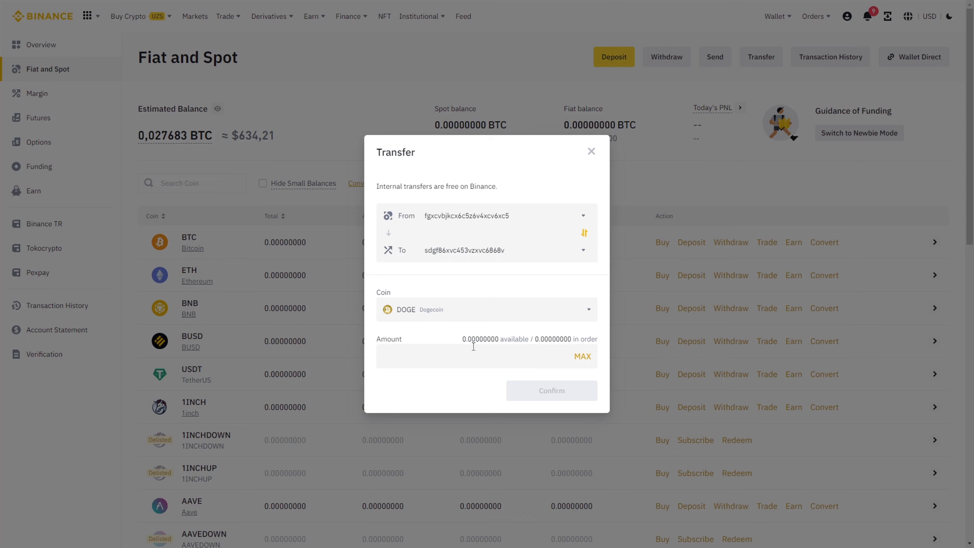
click(486, 356)
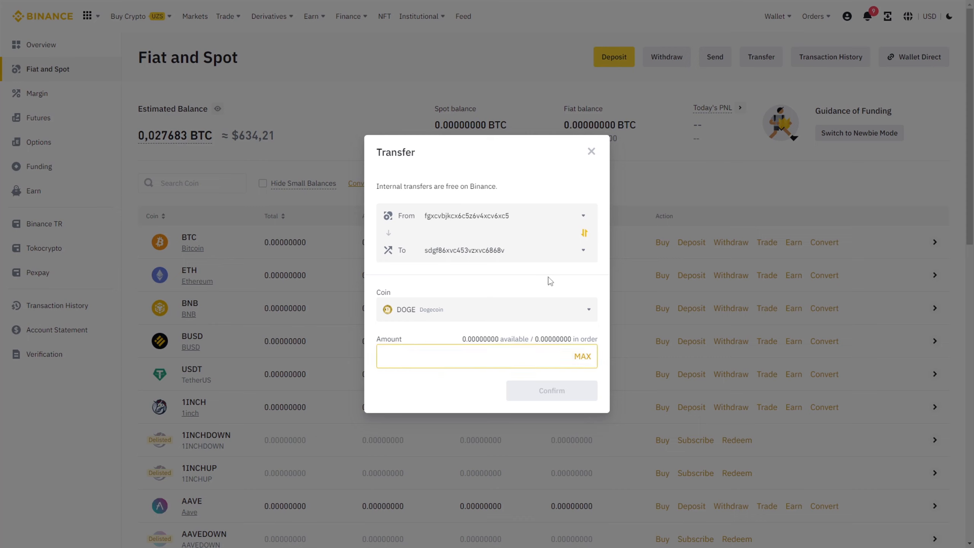
text(6927)
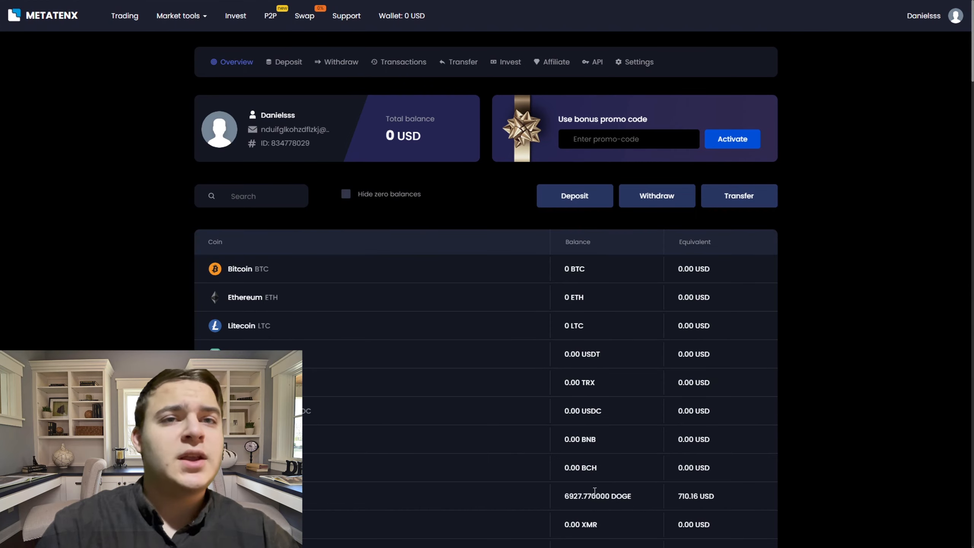
mouse_move(402, 62)
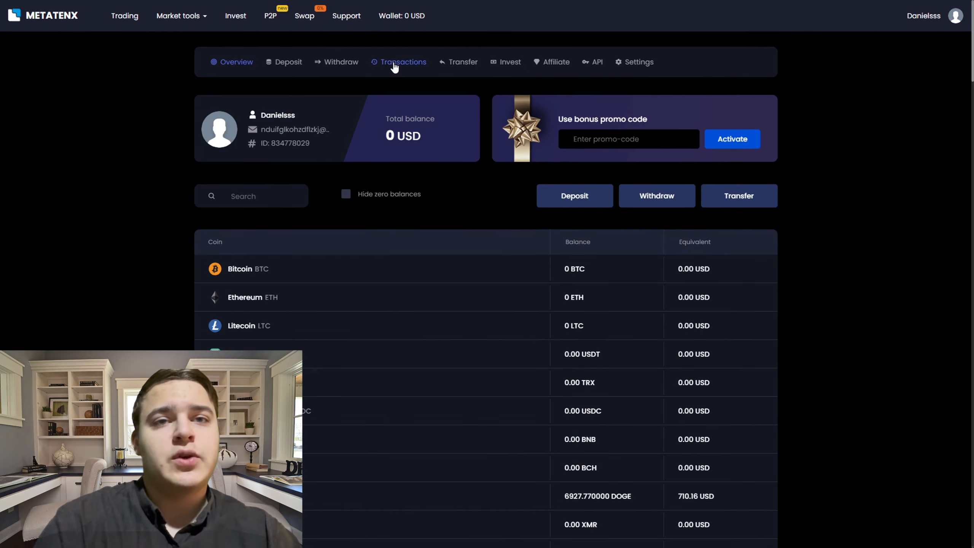
Check the Transactions tab for the completed 6927.77 DOGE deposit
click(402, 61)
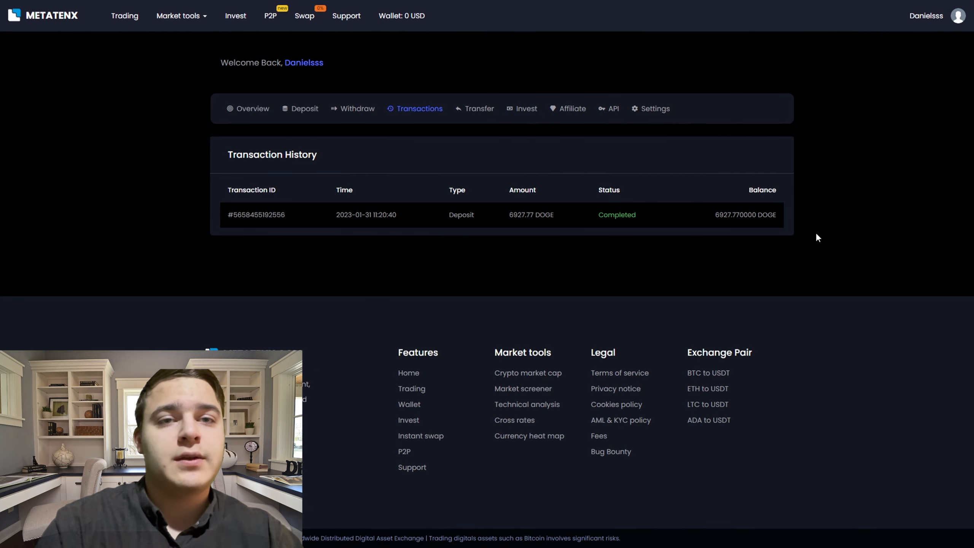
mouse_move(148, 76)
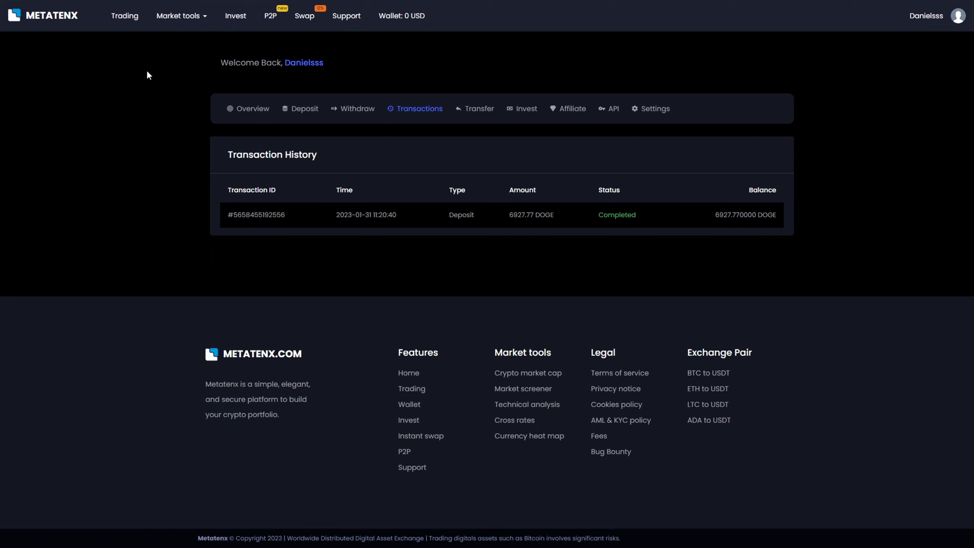
mouse_move(125, 15)
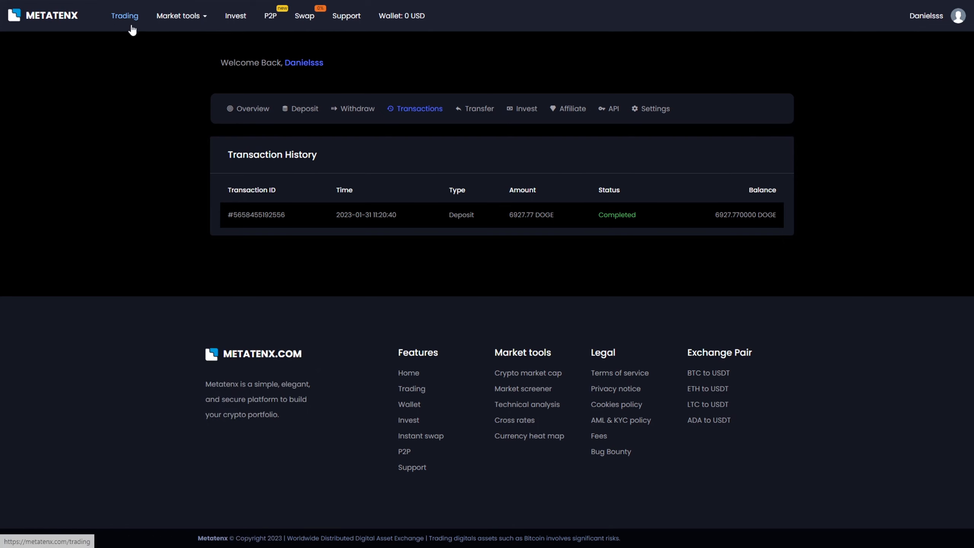
Open the DOGE/USDT market by searching 'doge' in the Trading pairs list
click(124, 16)
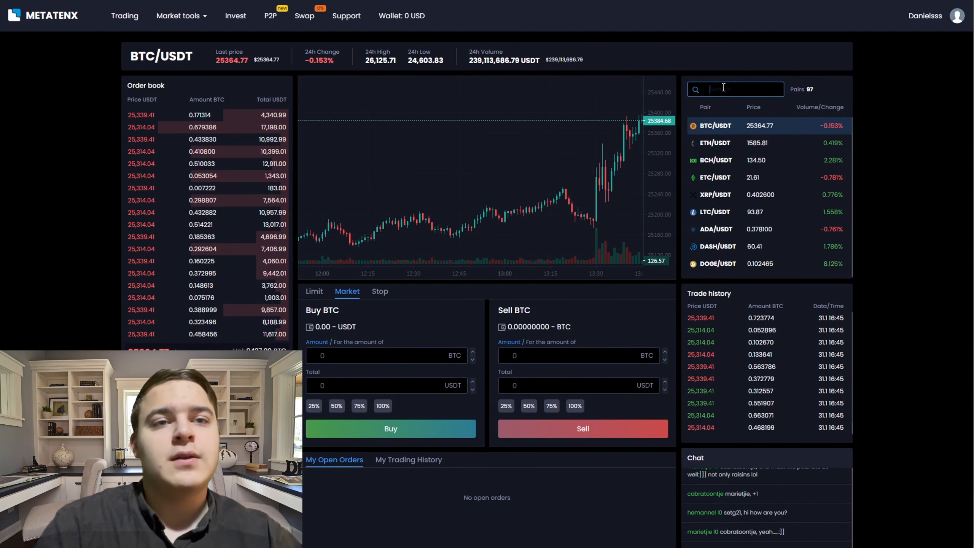
text(doge)
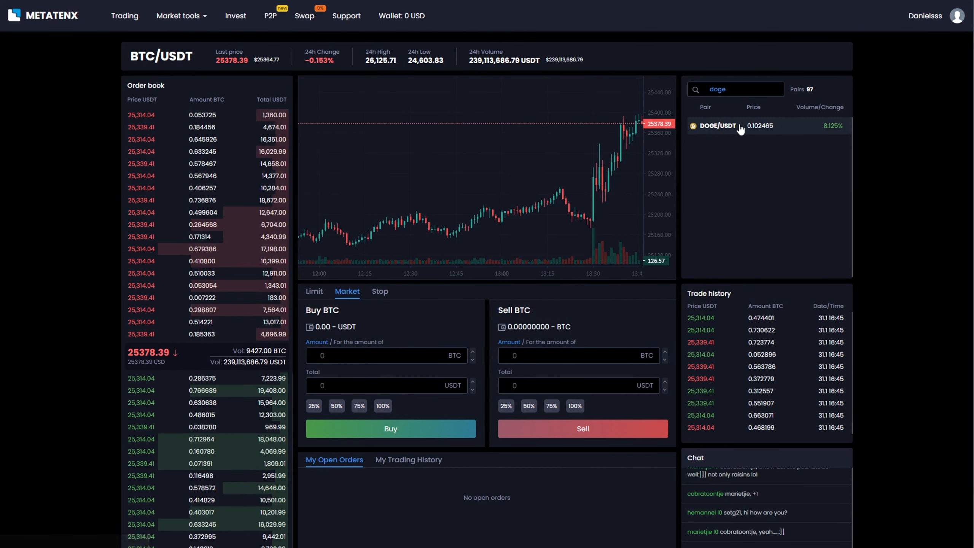
click(719, 125)
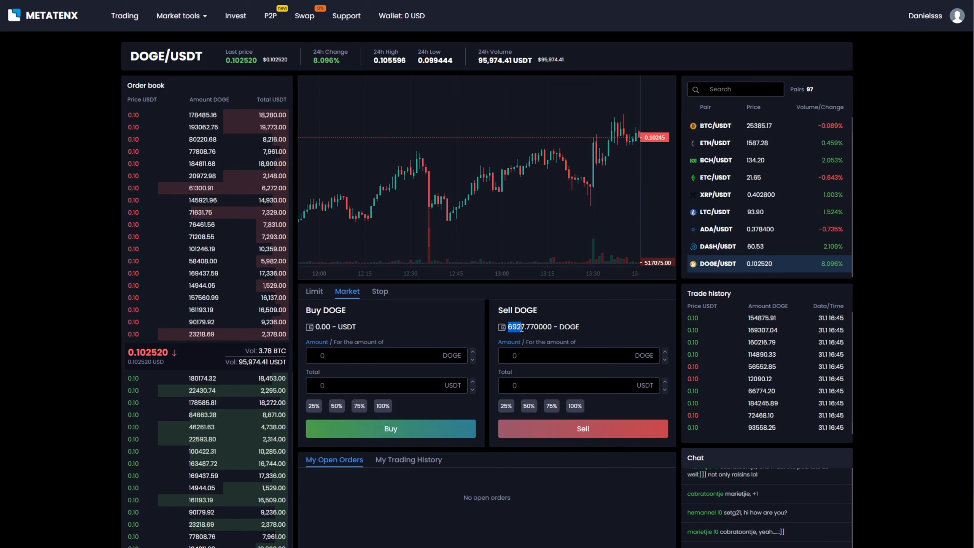
Market-sell the full 6927.77 DOGE balance for about 709 USDT
click(578, 355)
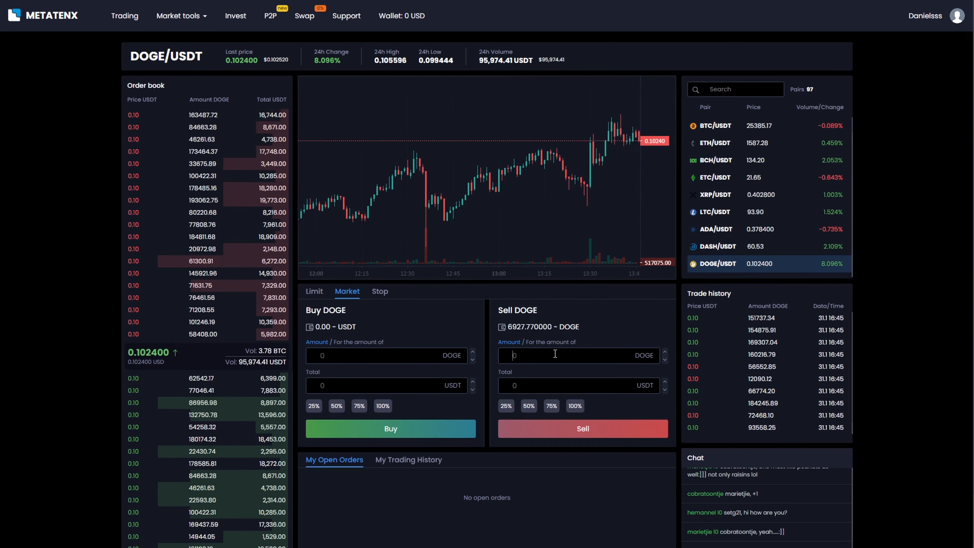
click(574, 405)
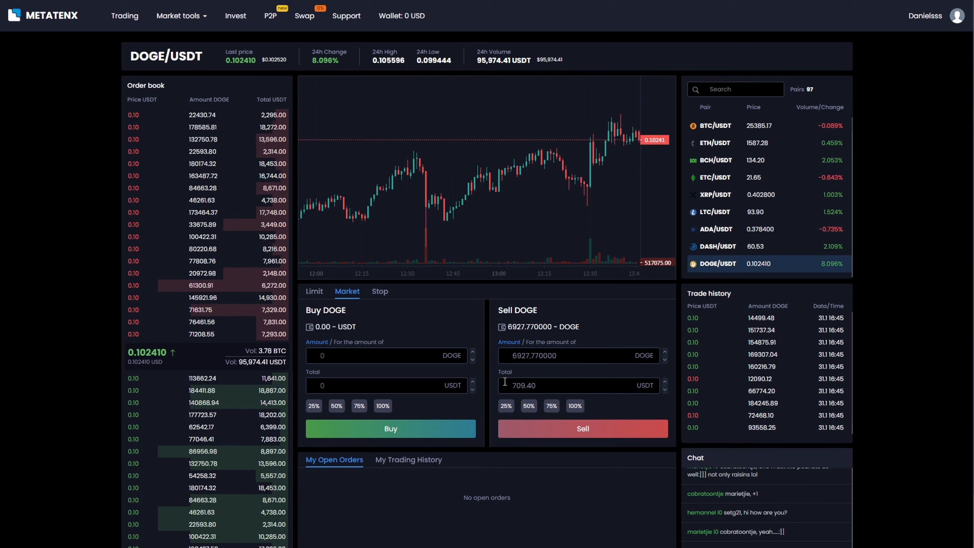
click(581, 428)
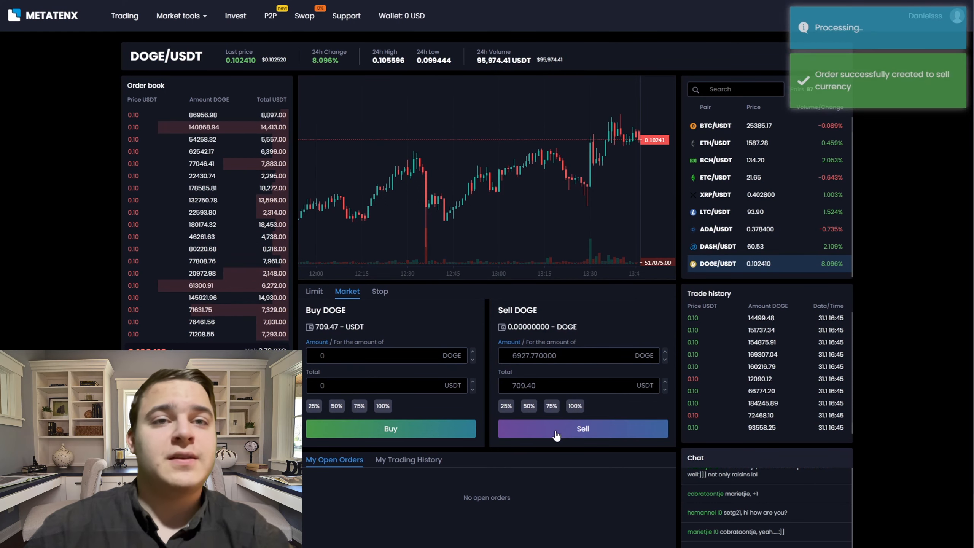
click(582, 428)
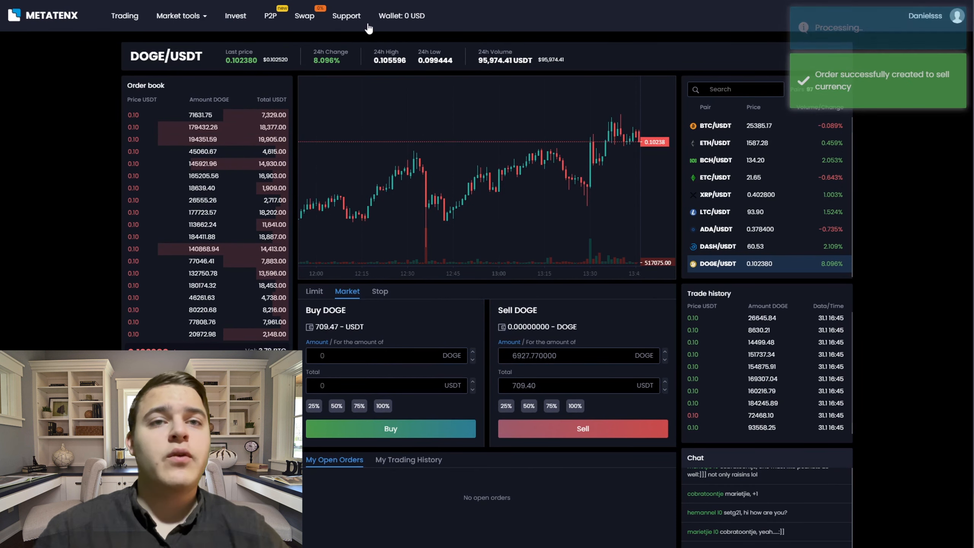
Submit a USDT TRC-20 withdrawal from the Metatenx wallet
click(402, 15)
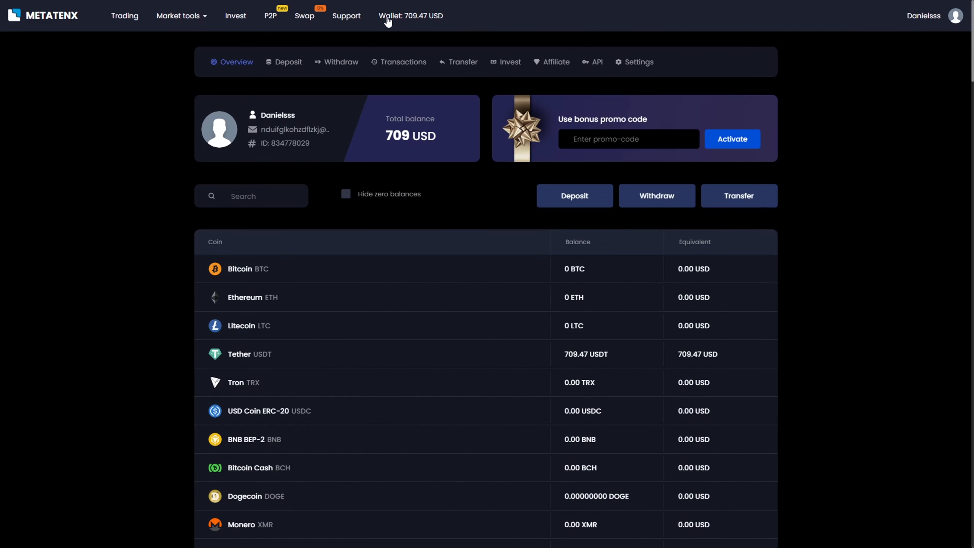
mouse_move(656, 196)
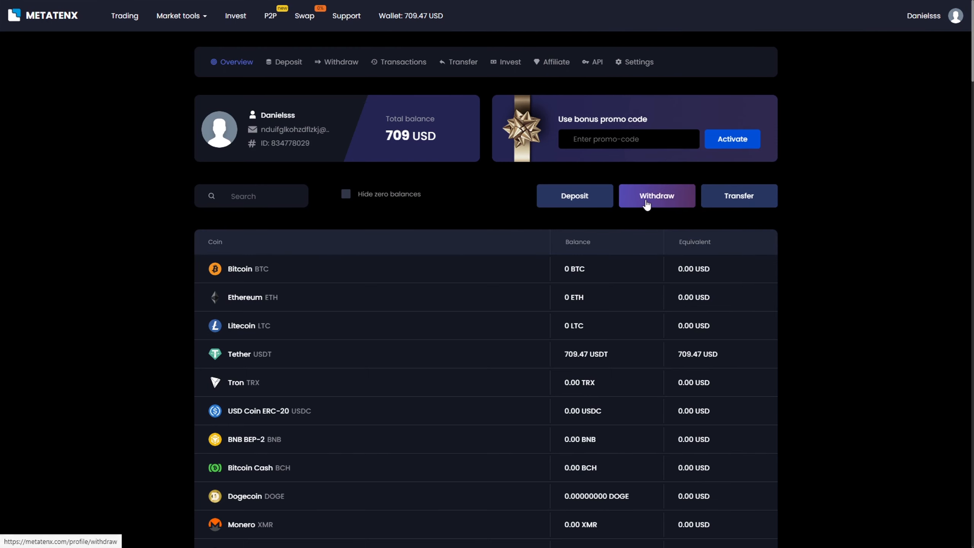
click(656, 195)
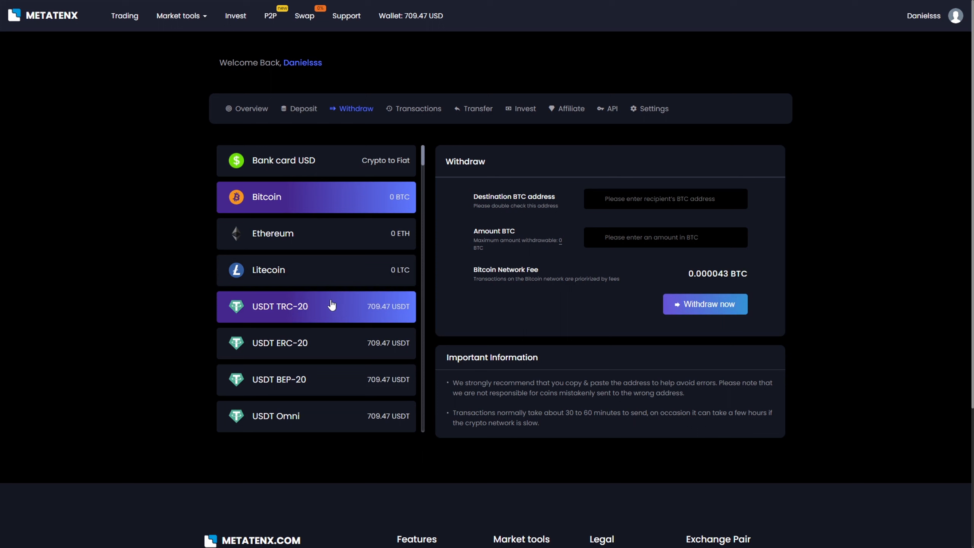
click(316, 306)
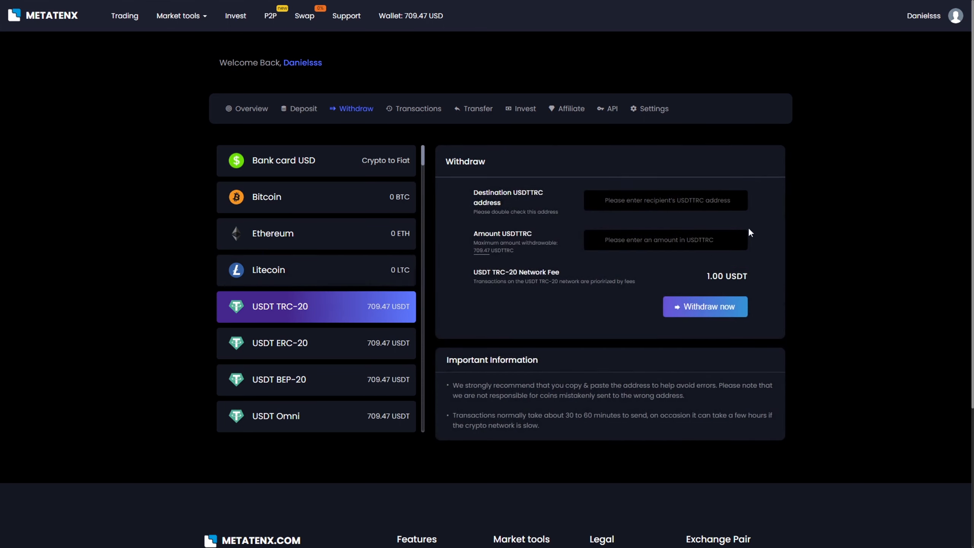
mouse_move(777, 195)
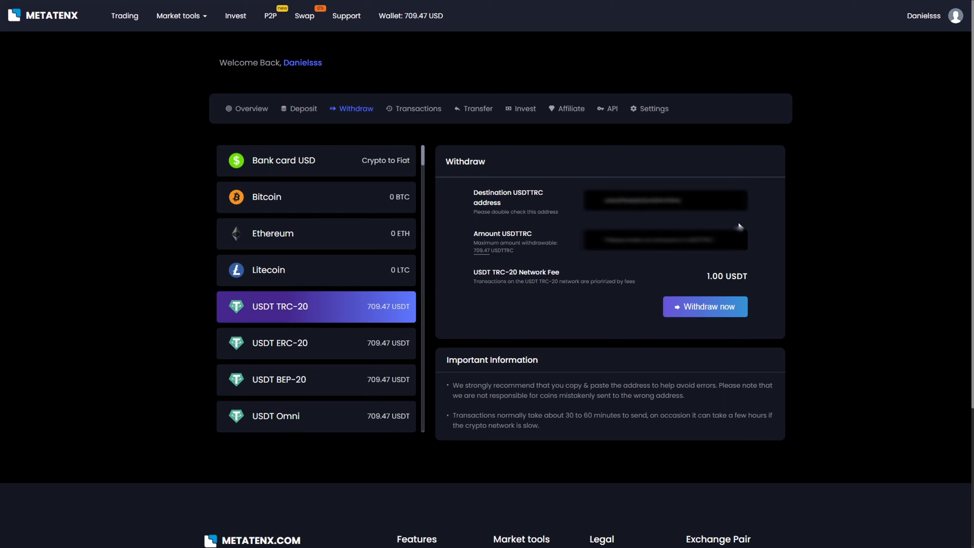
mouse_move(775, 222)
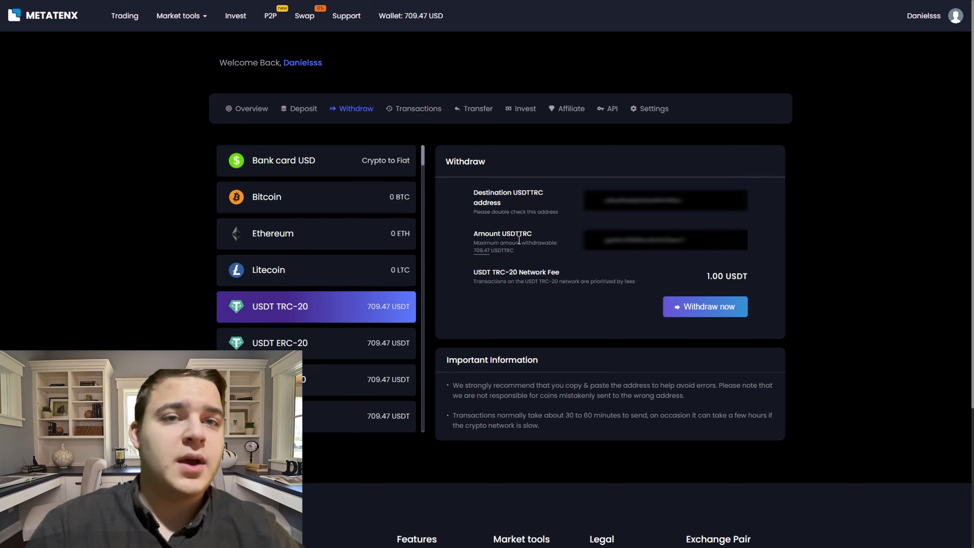
mouse_move(705, 306)
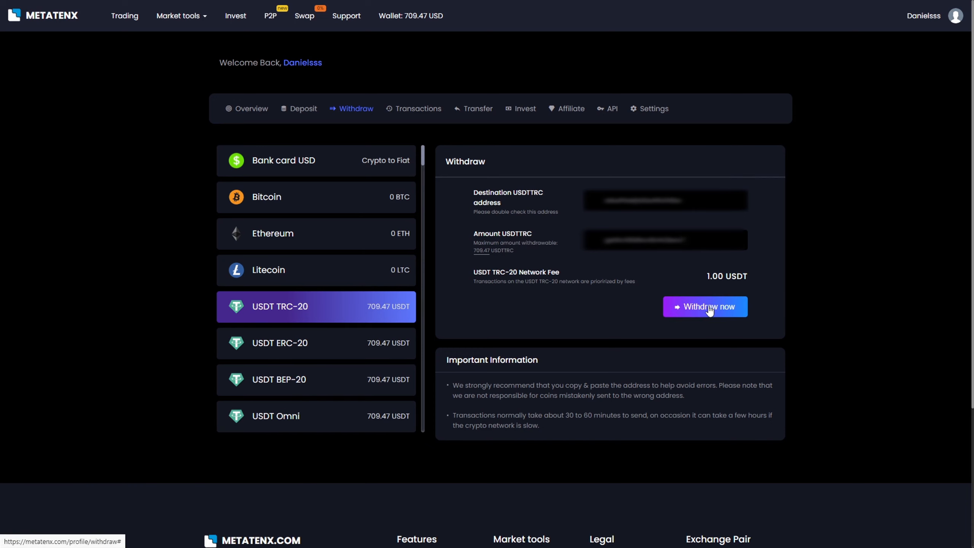
click(704, 306)
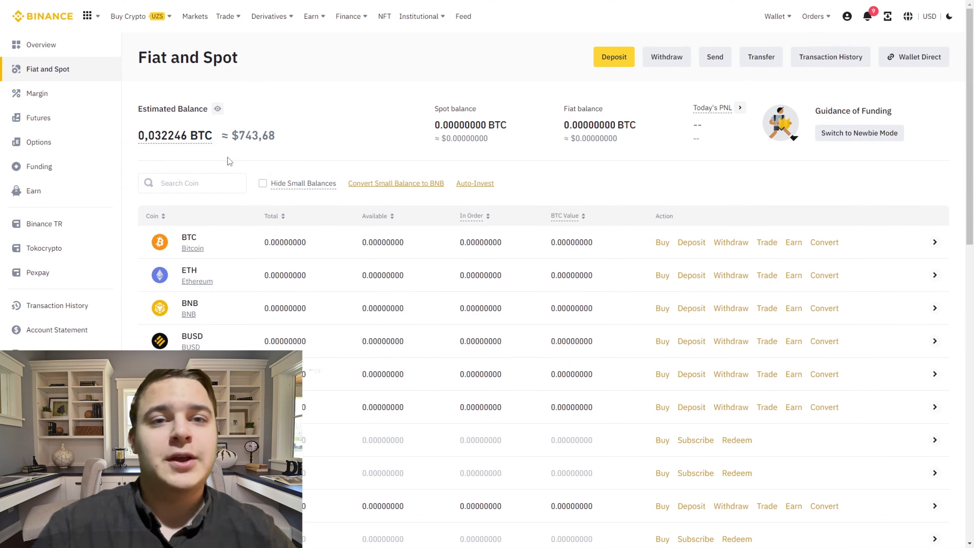
mouse_move(356, 154)
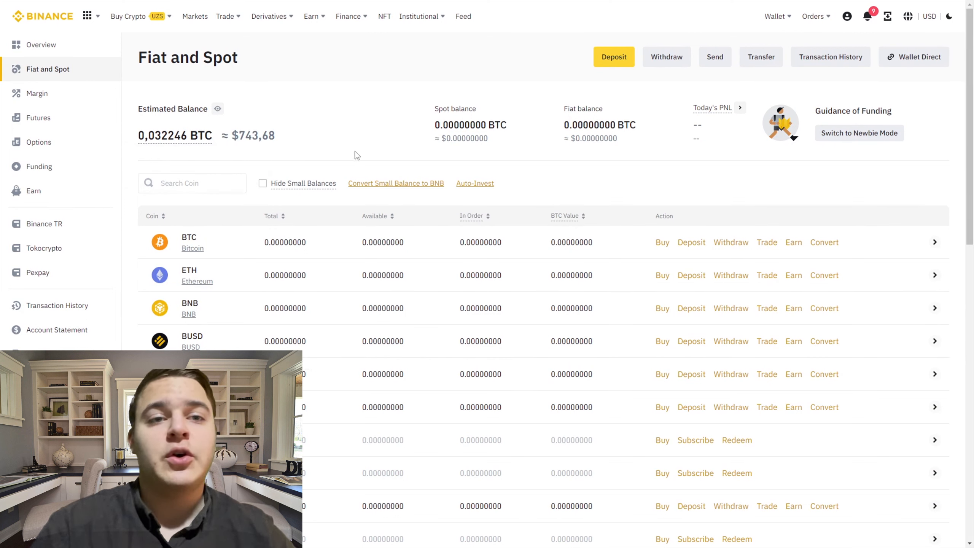